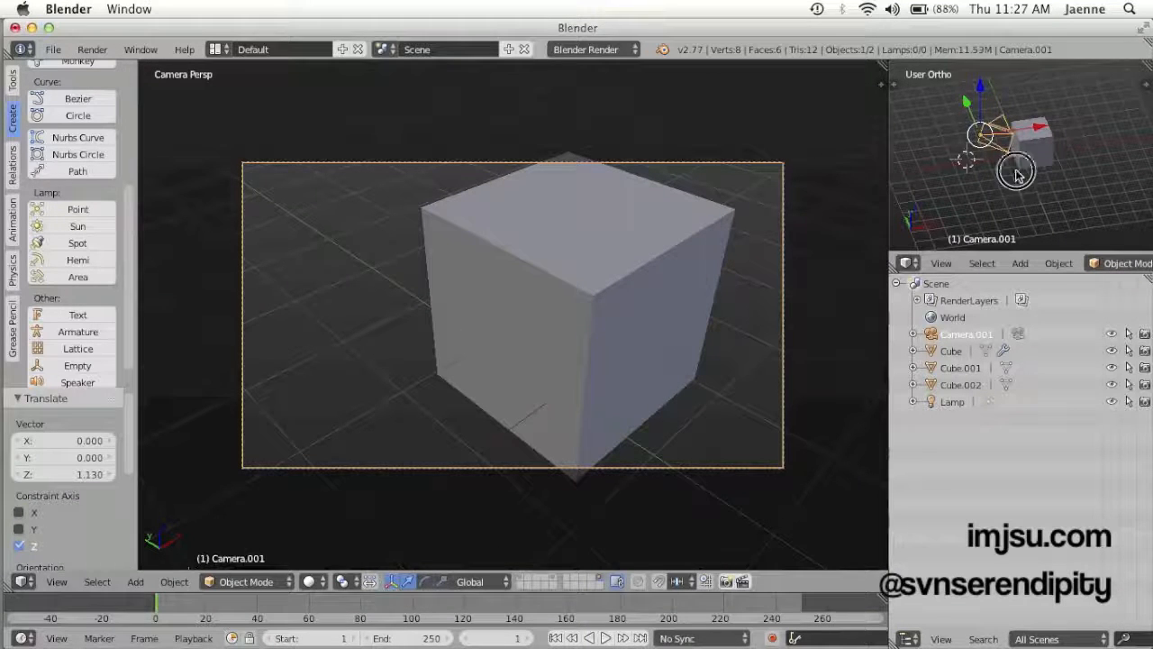
Drag the camera farther from the cube so it appears smaller in frame.
left_click_drag(1016, 172, 1126, 171)
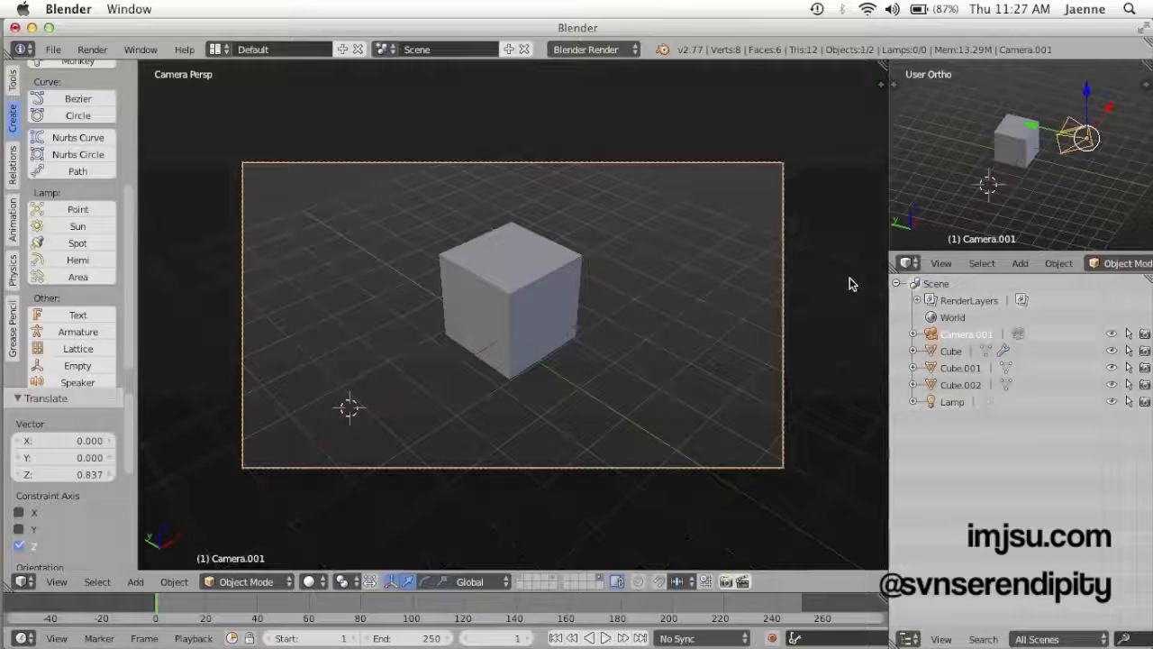
Show the sidebar's View panel (N) to reach the Lock Camera to View option.
key("n")
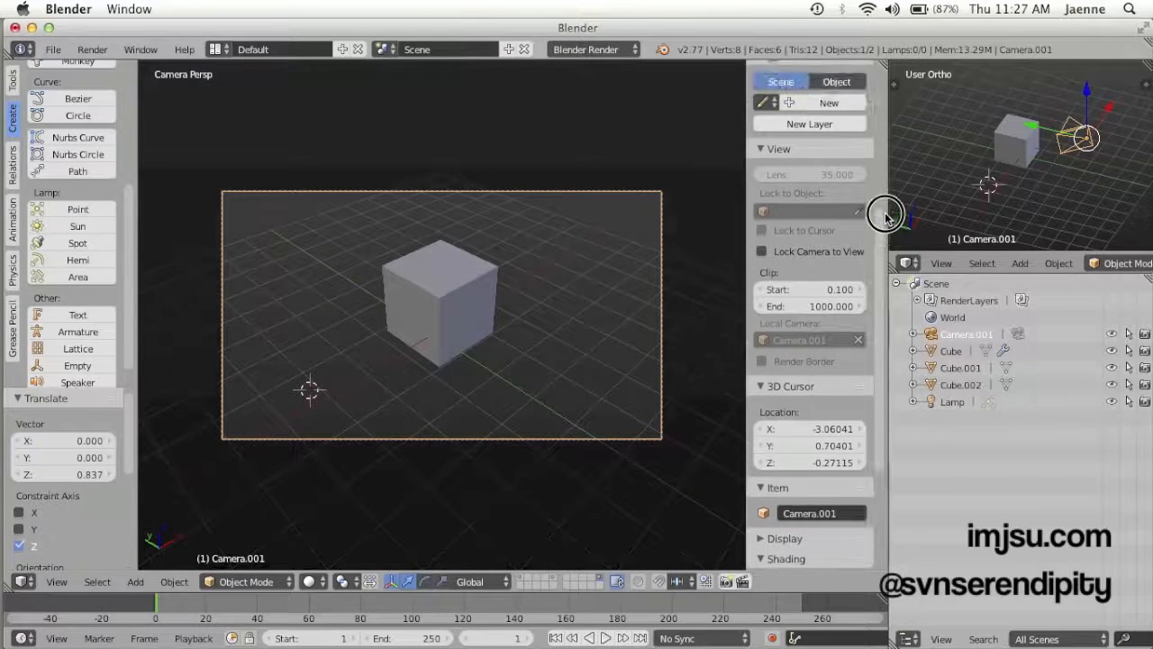
scroll("down", 3)
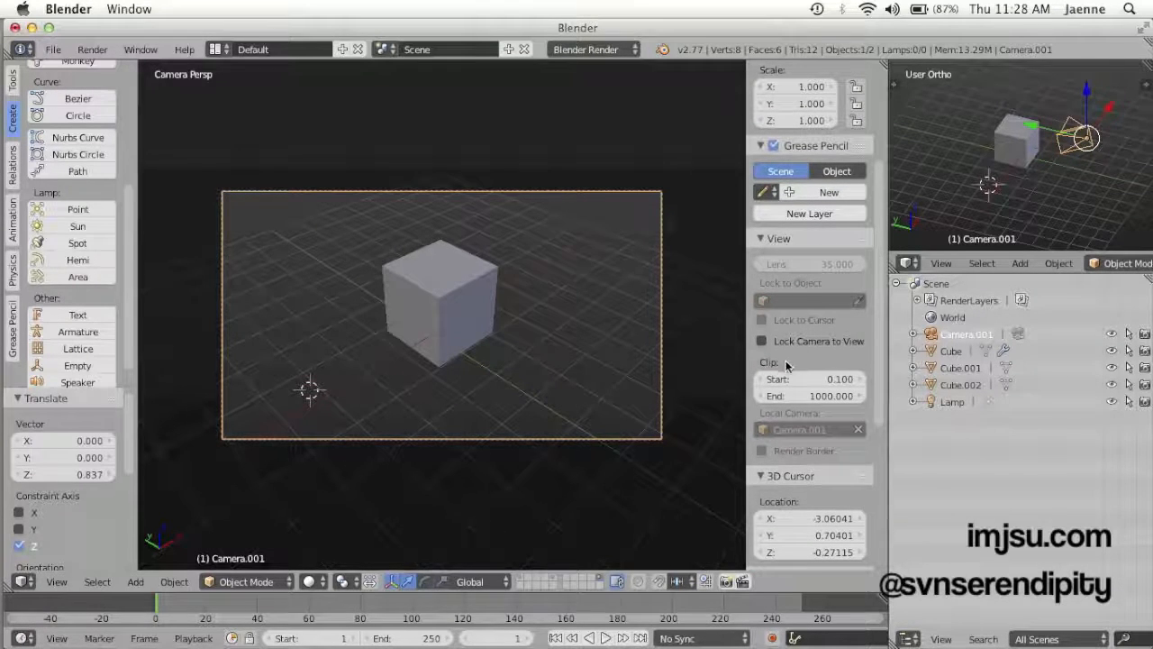
mouse_move(762, 340)
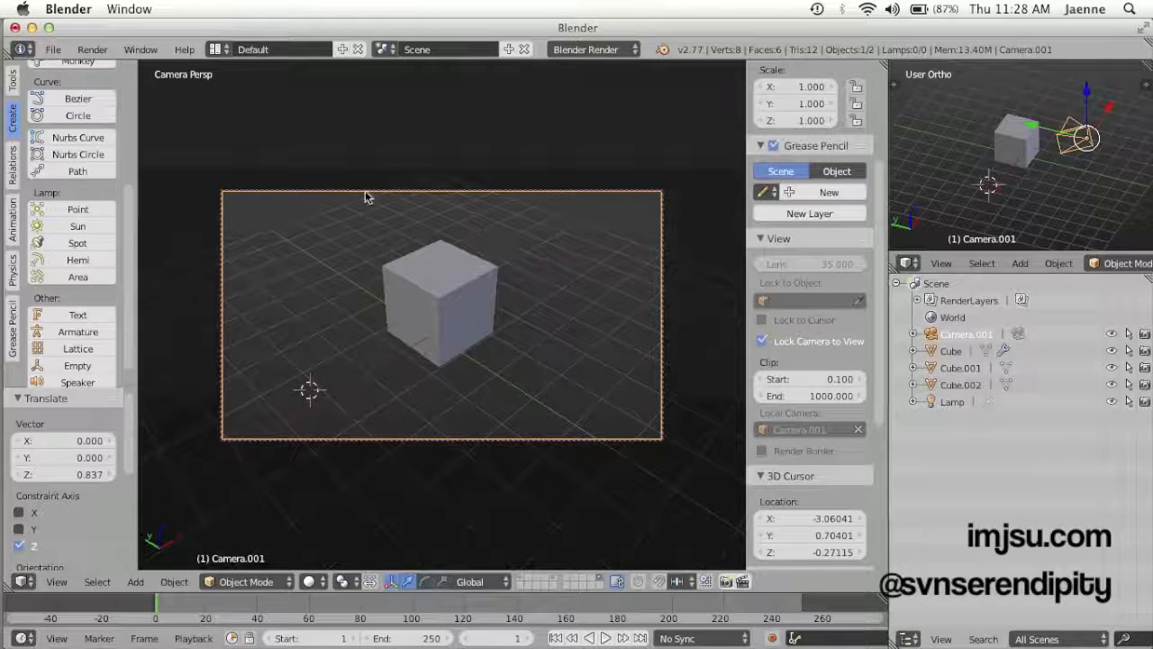
mouse_move(665, 216)
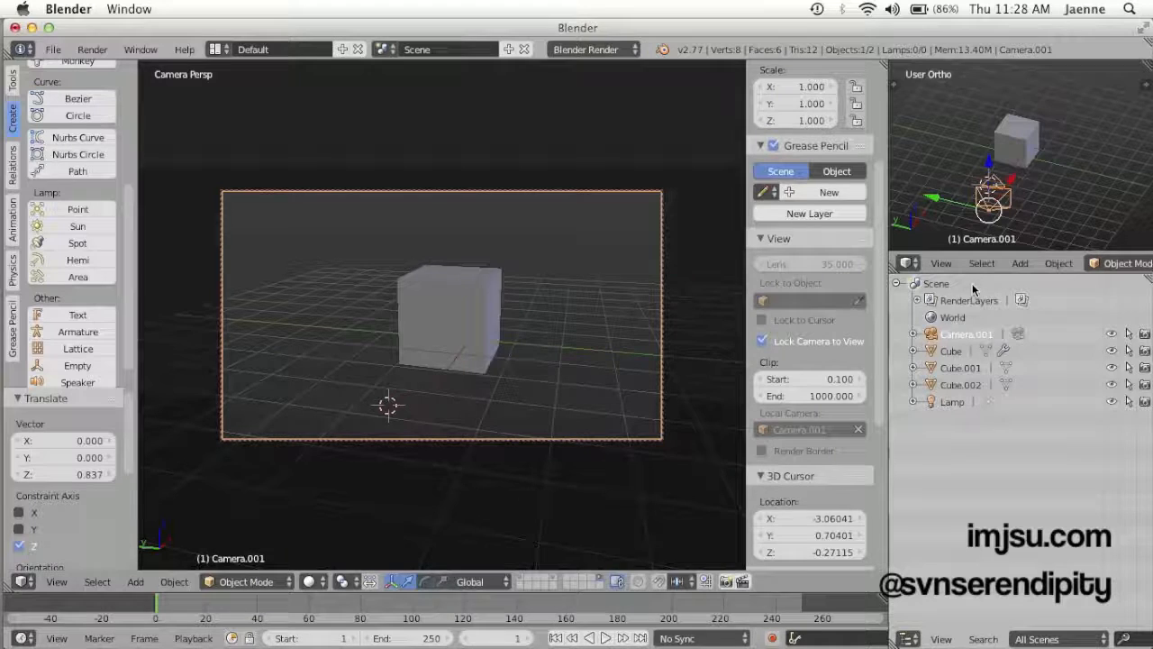
mouse_move(928, 627)
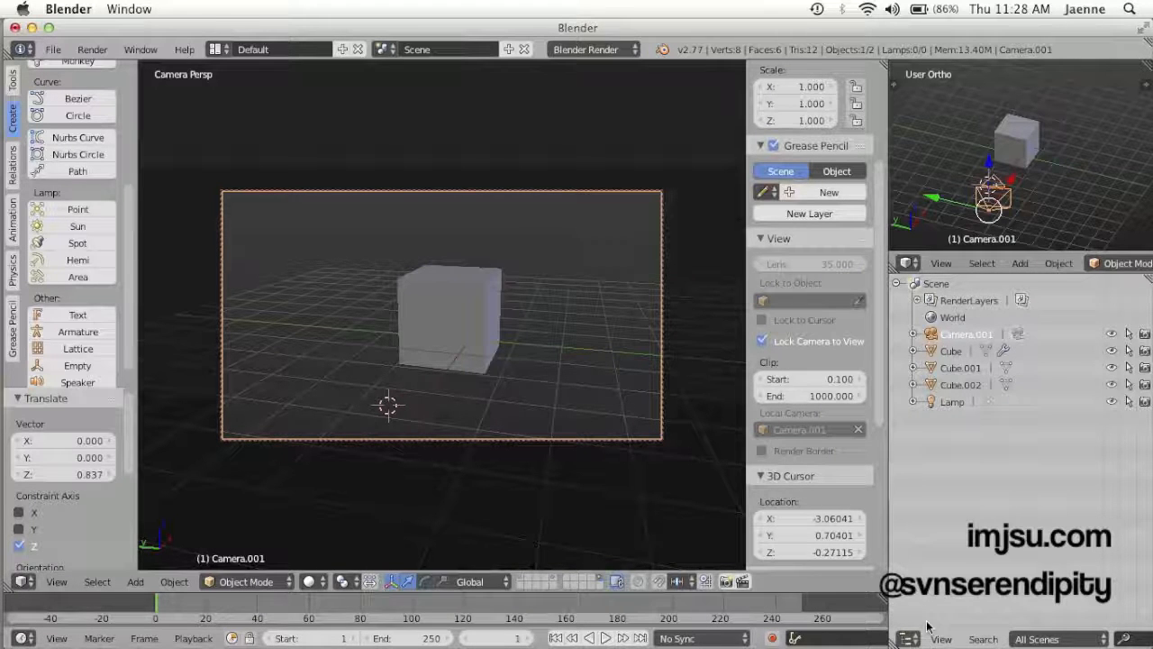
Switch the lower-right area to the Properties editor.
left_click(905, 263)
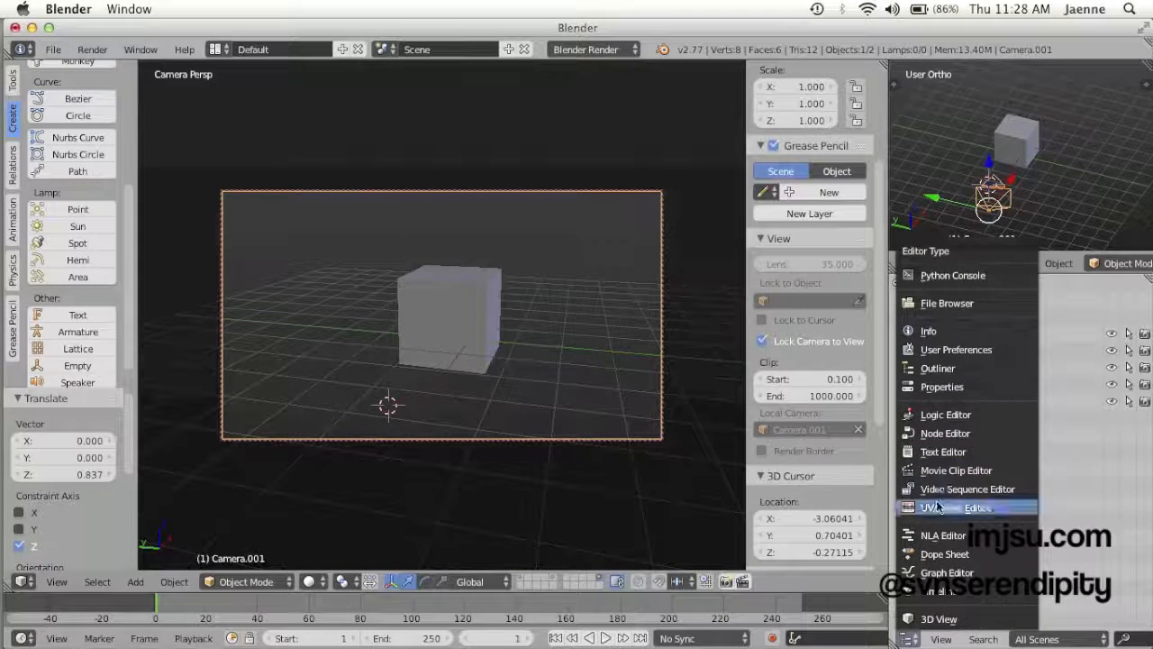
mouse_move(946, 303)
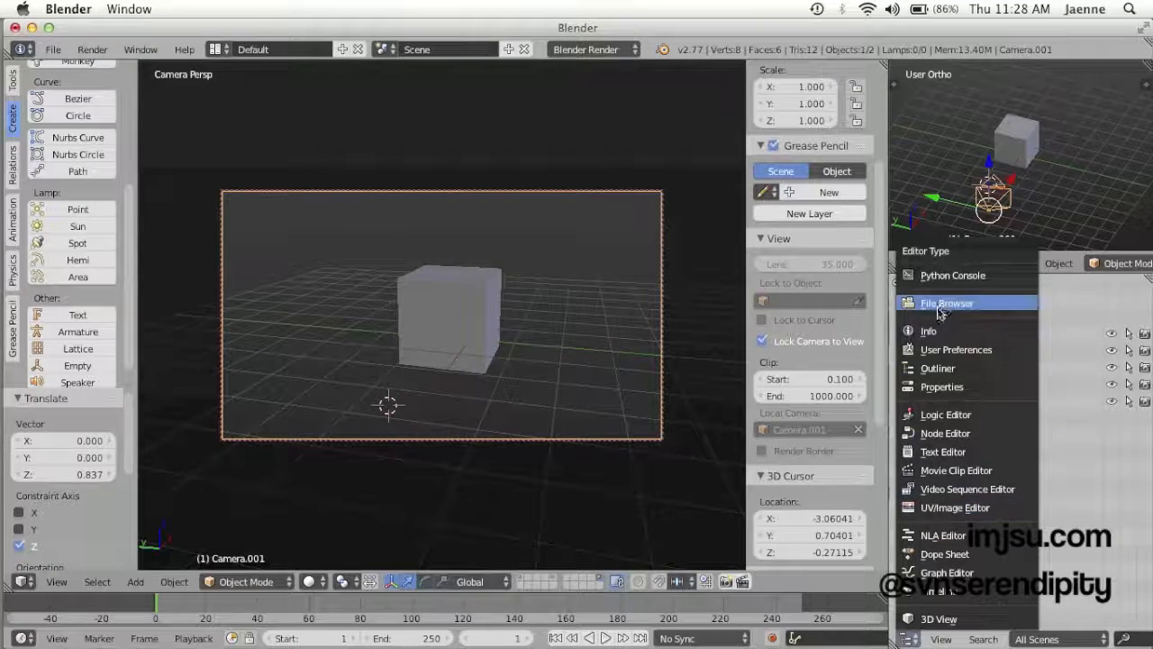
left_click(941, 385)
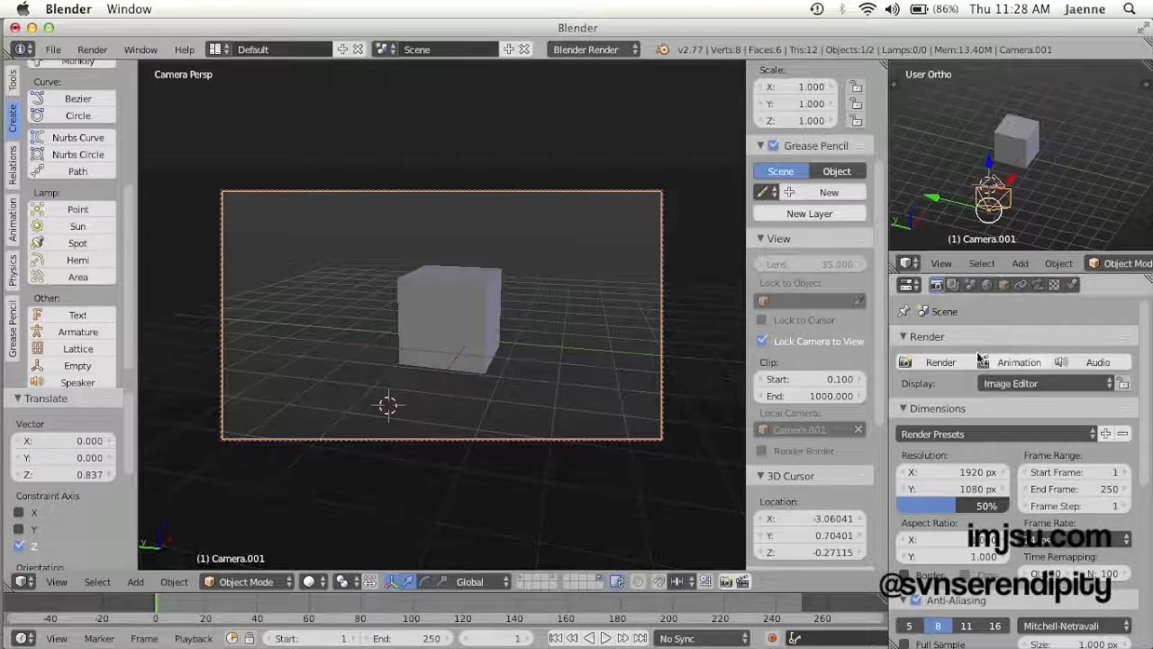
mouse_move(941, 360)
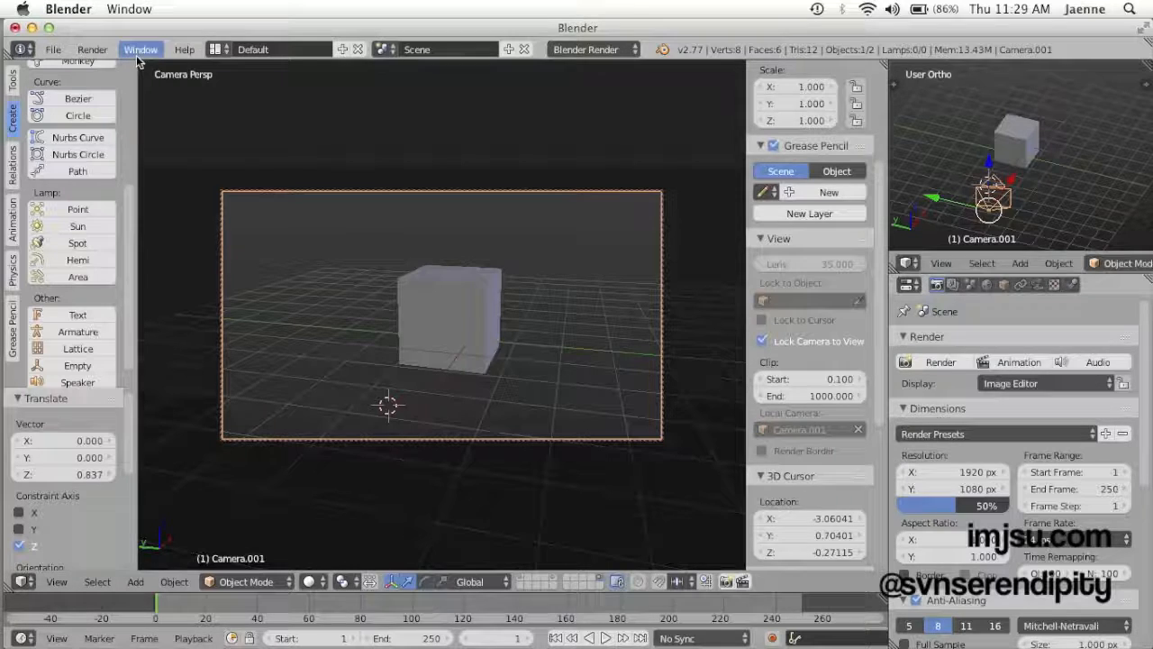
Render the current scene via Render > Render Image, giving a dark unlit cube.
left_click(91, 49)
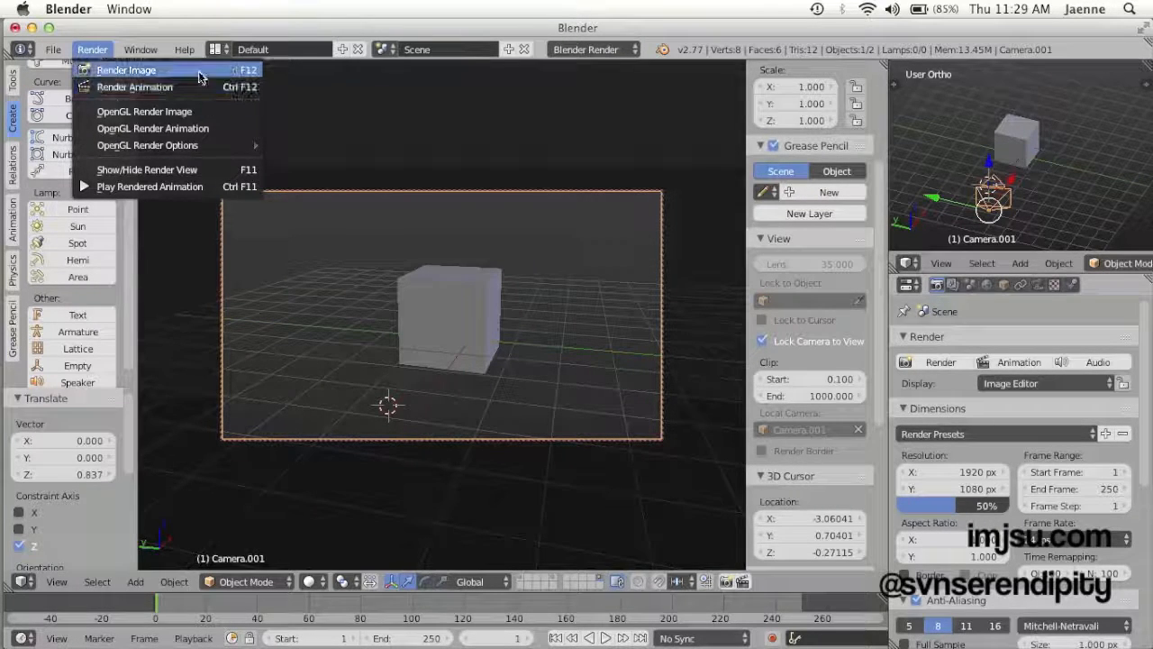
left_click(126, 68)
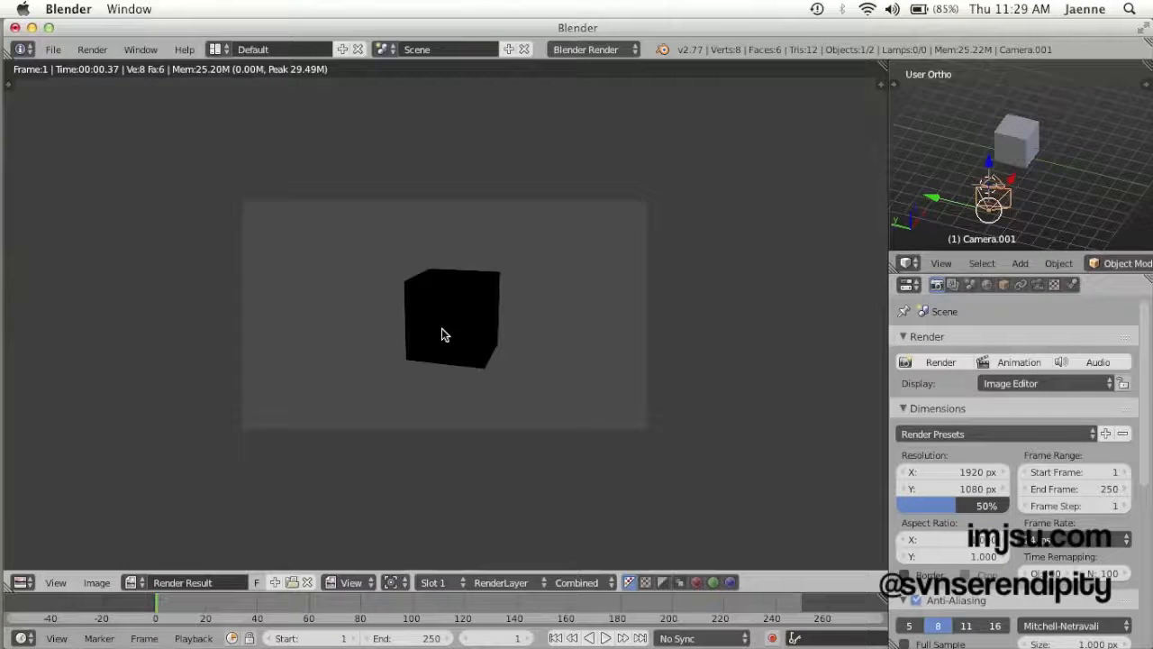
mouse_move(235, 151)
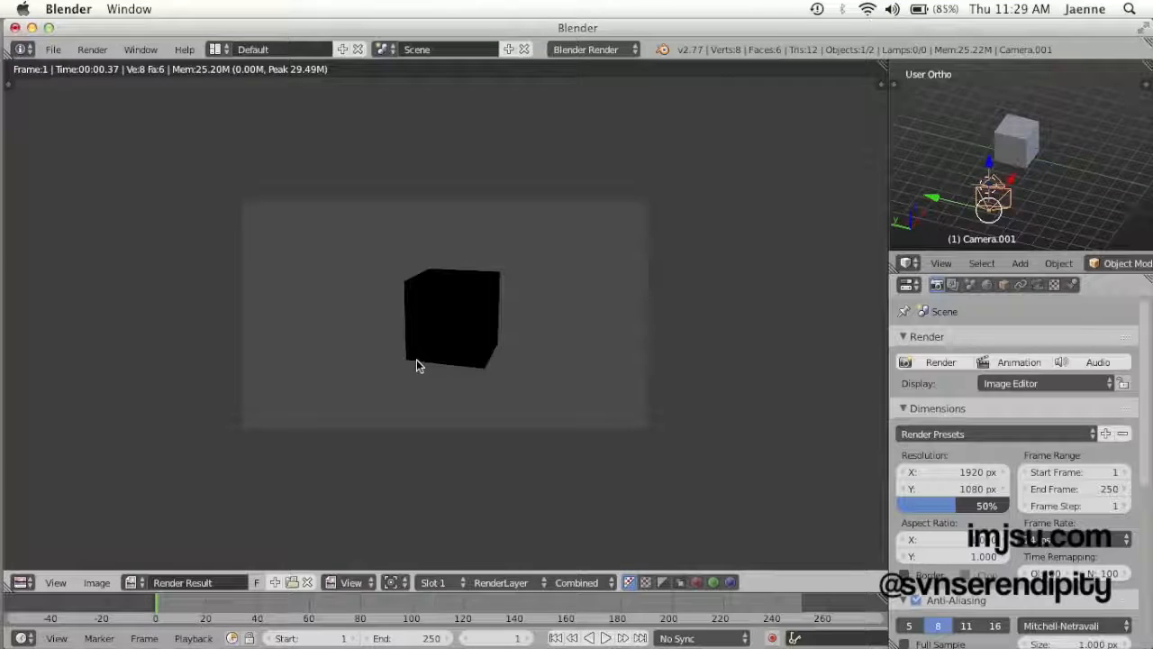
mouse_move(278, 404)
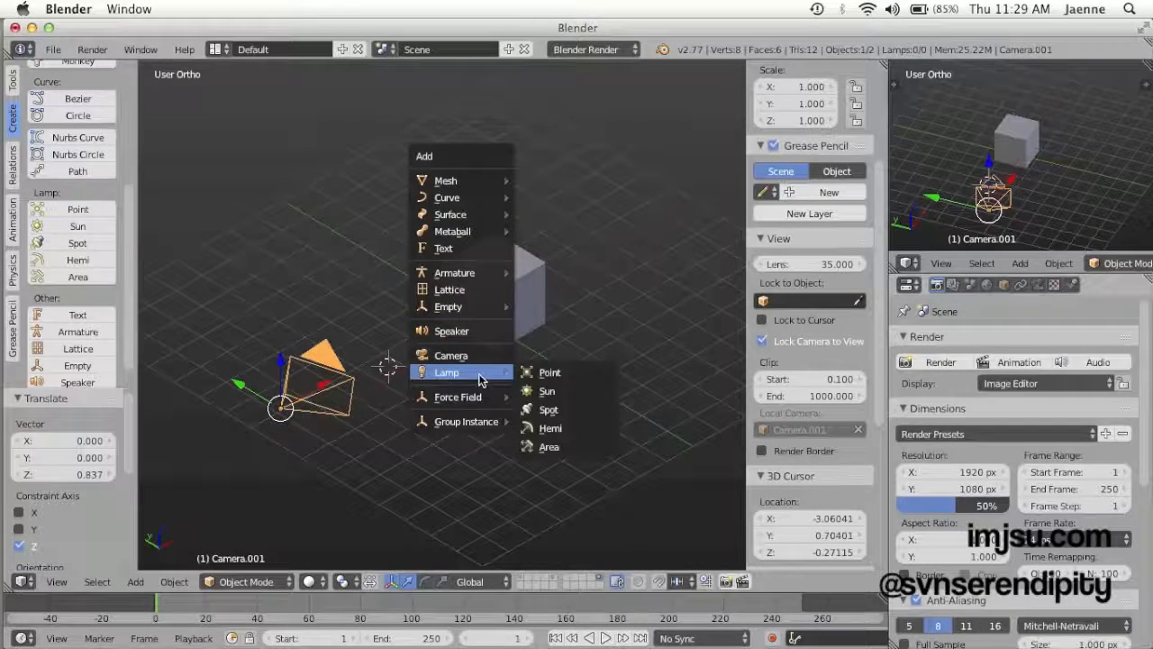
Add a Point lamp above the cube, glance at its settings, and return to Render settings.
left_click(548, 372)
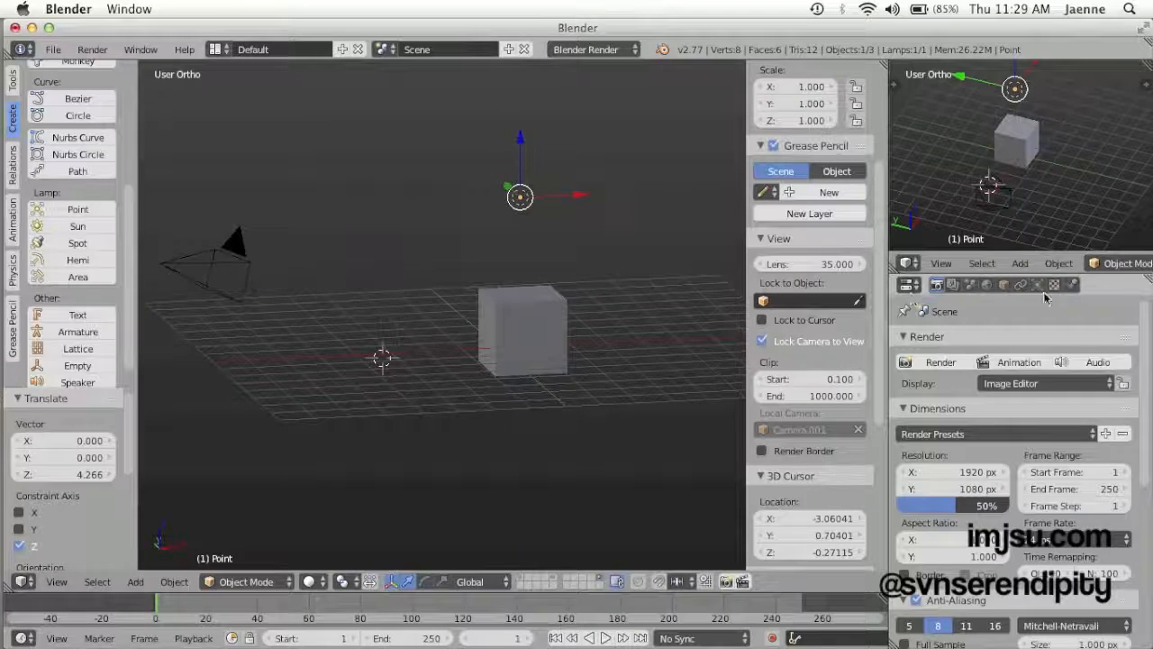
left_click(1038, 285)
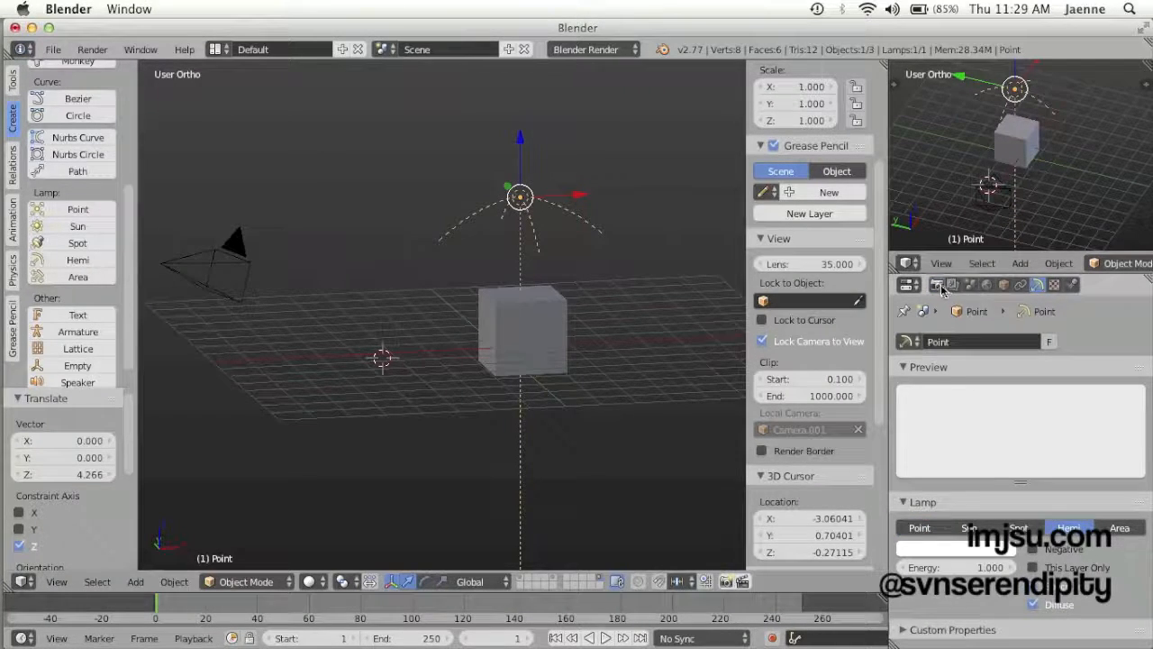
left_click(908, 285)
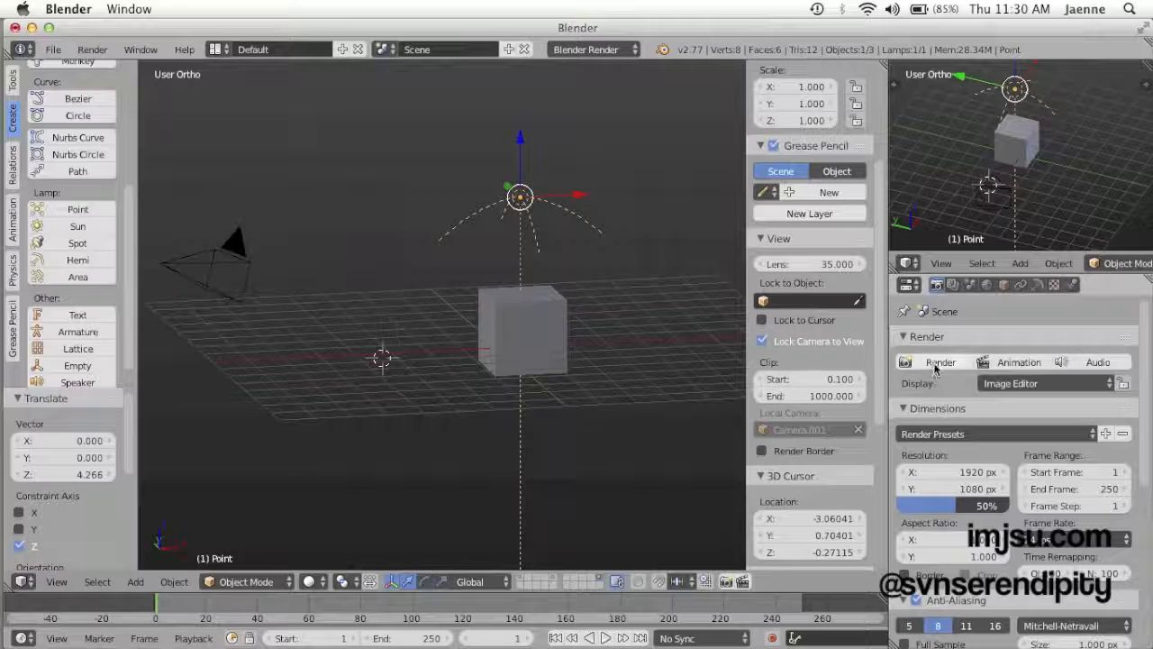
mouse_move(940, 360)
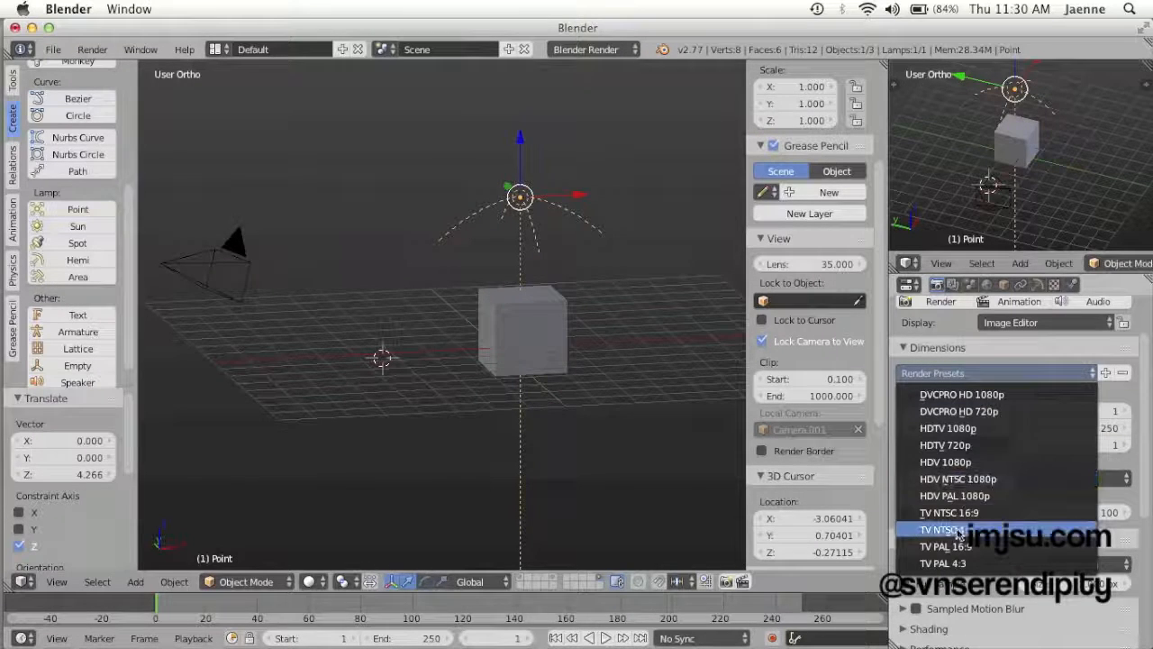
mouse_move(946, 562)
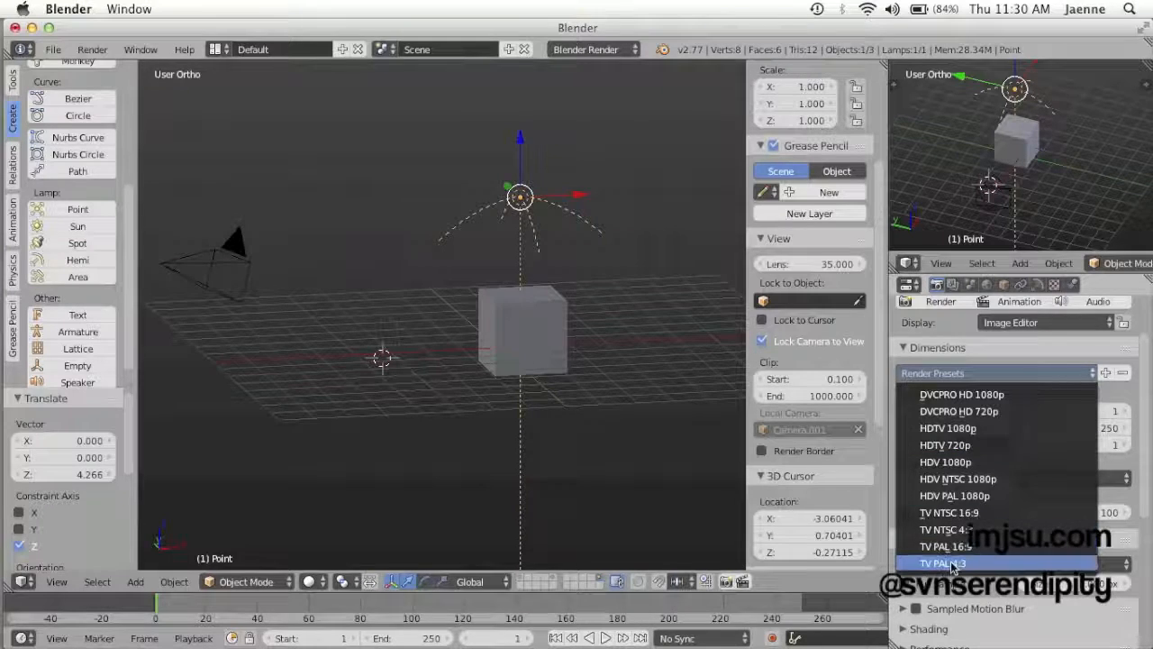
mouse_move(955, 496)
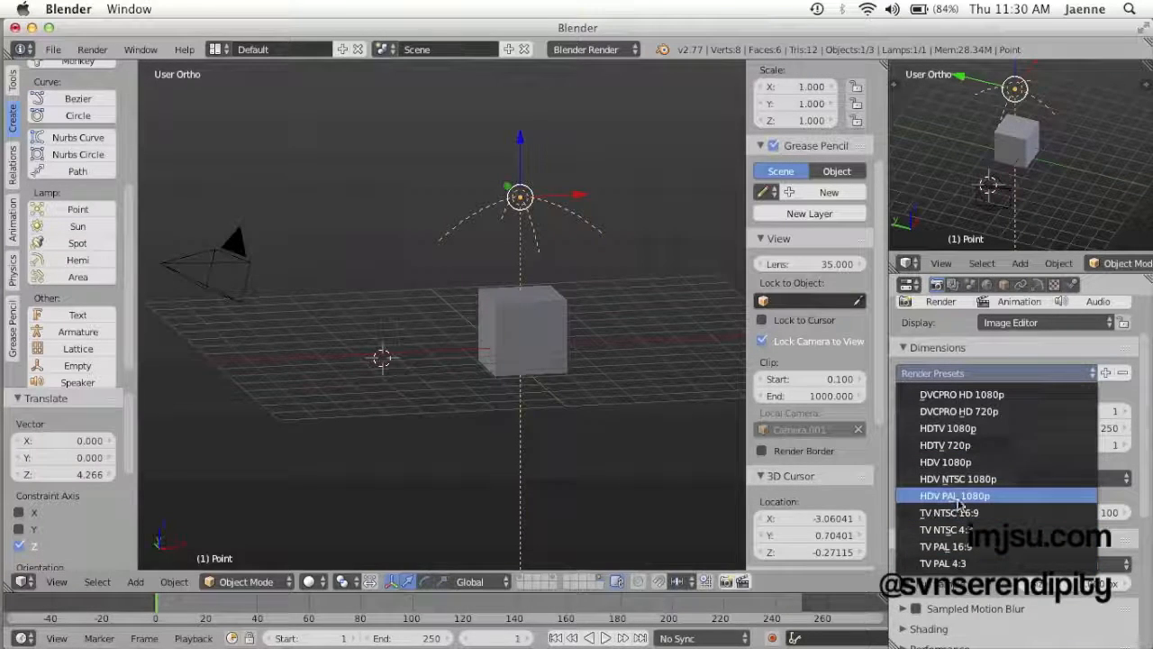
Choose an HD render preset for 1920 by 1080 and render the lit scene.
left_click(955, 493)
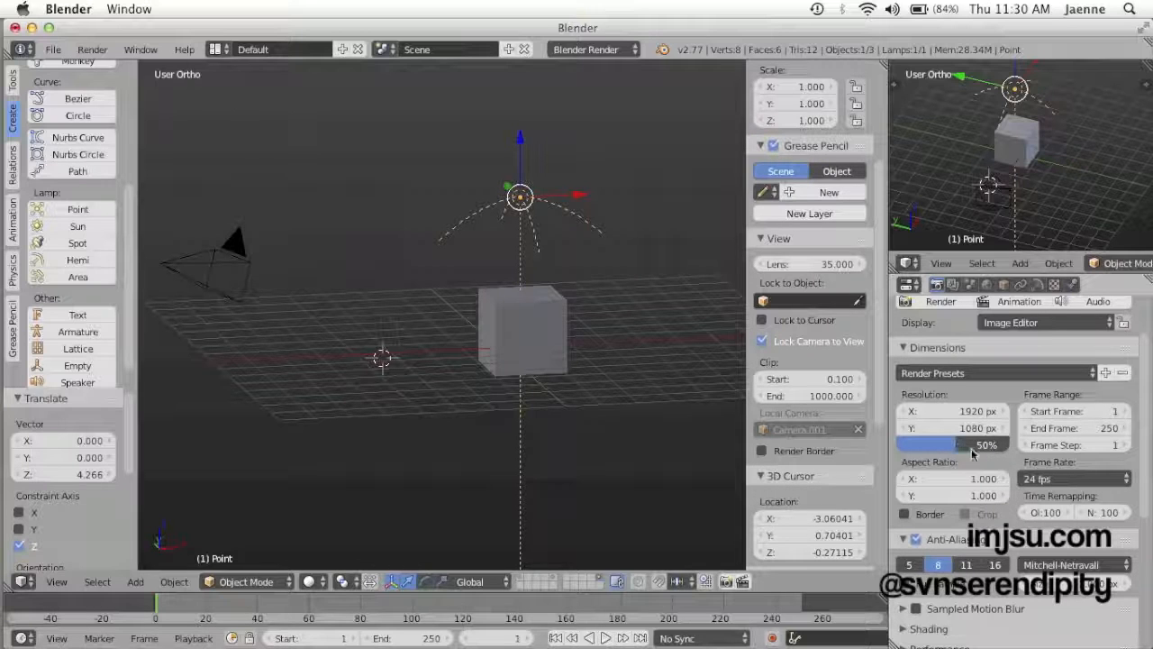
mouse_move(958, 443)
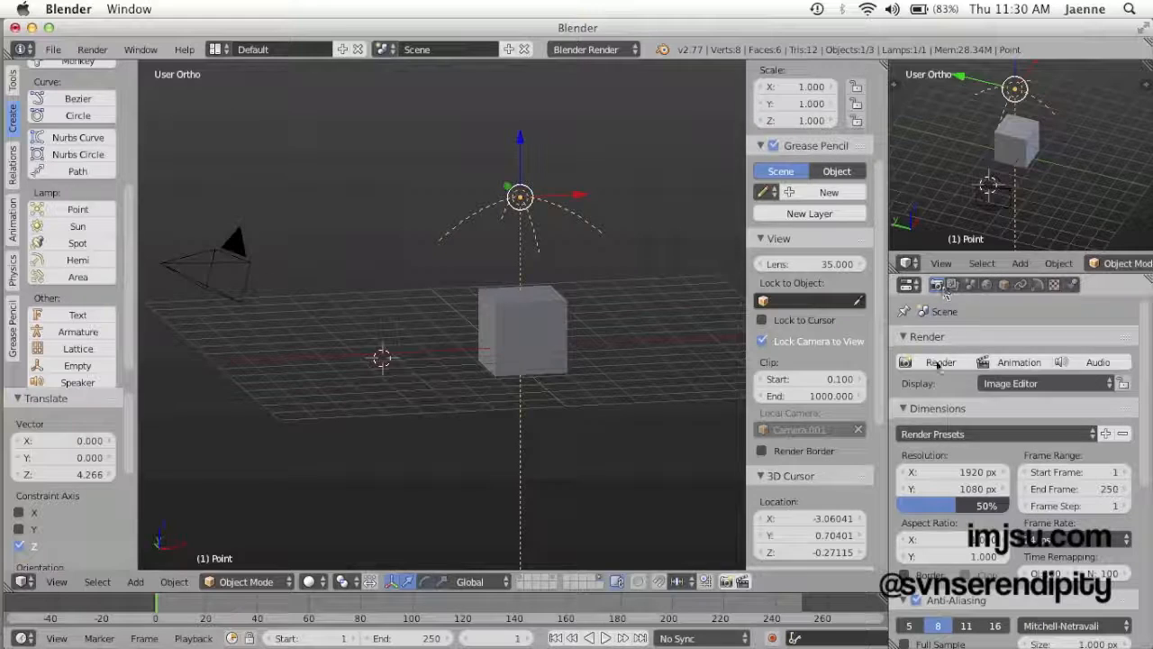
left_click(941, 360)
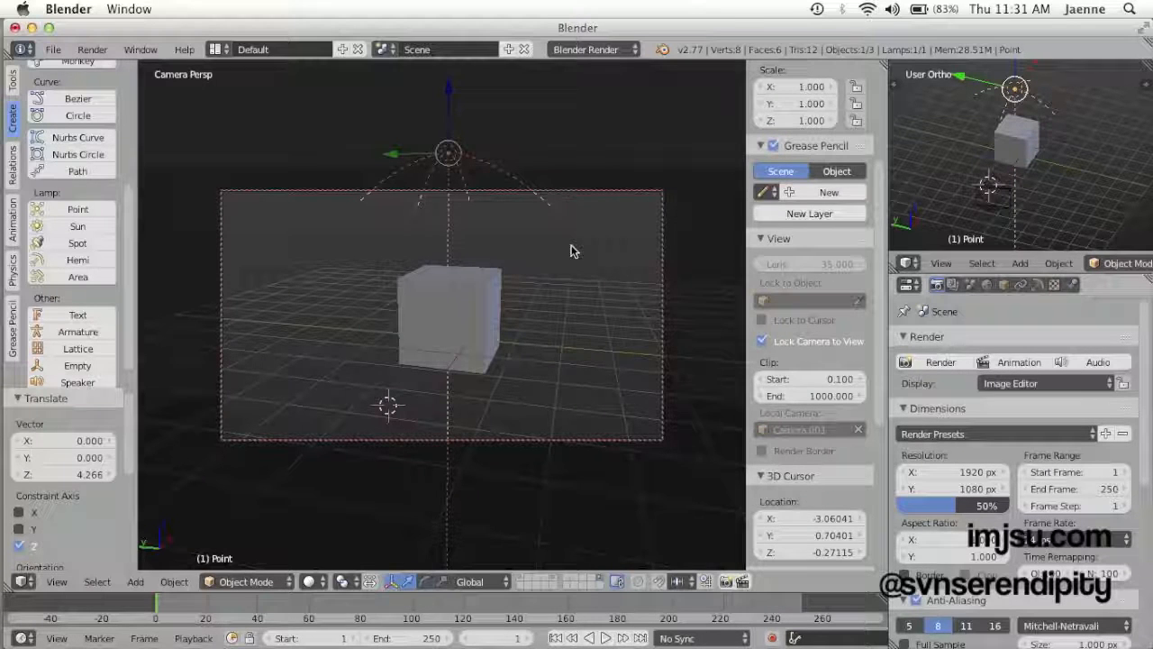
mouse_move(441, 324)
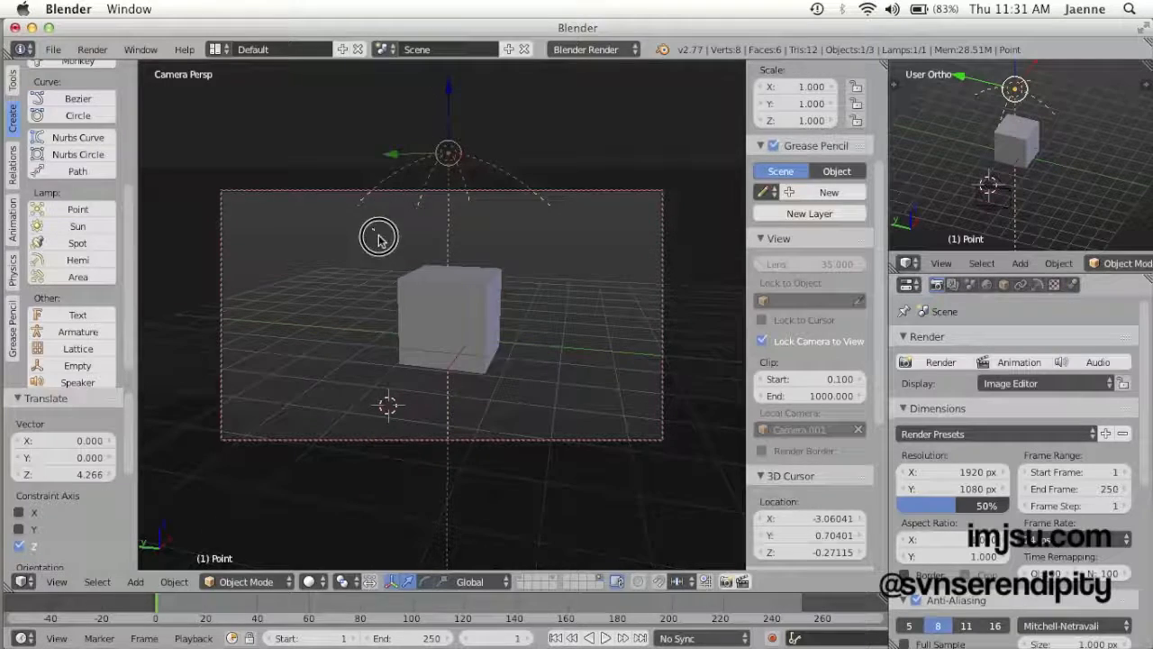
Mark a render border around the cube and render that region.
left_click_drag(378, 236, 534, 299)
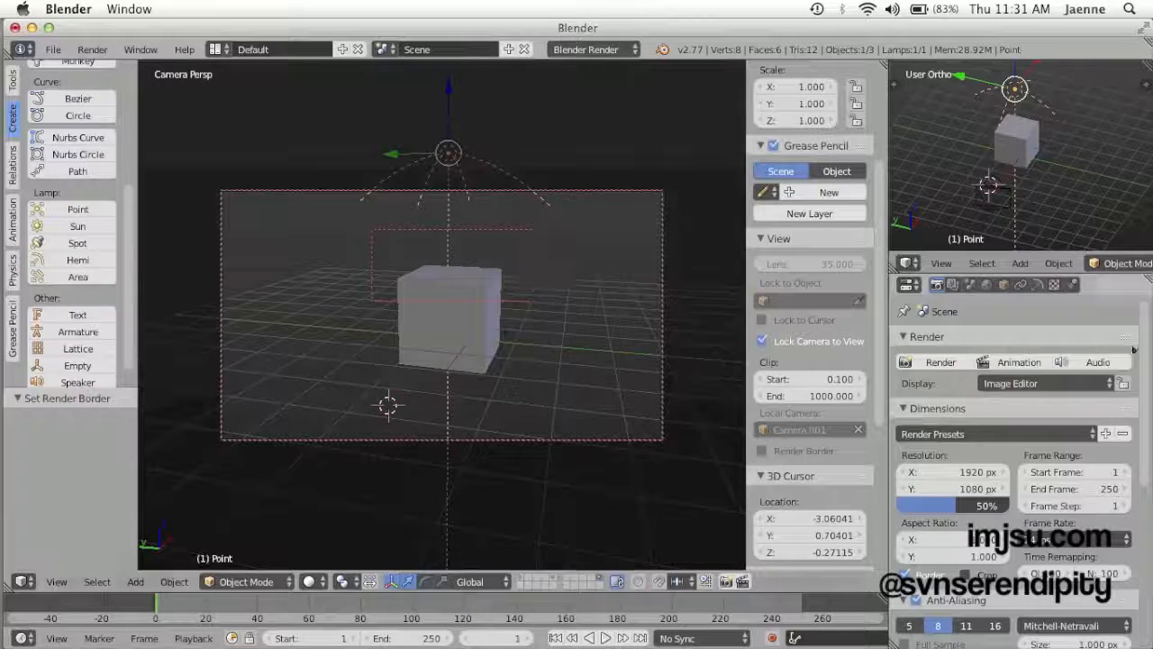
mouse_move(944, 360)
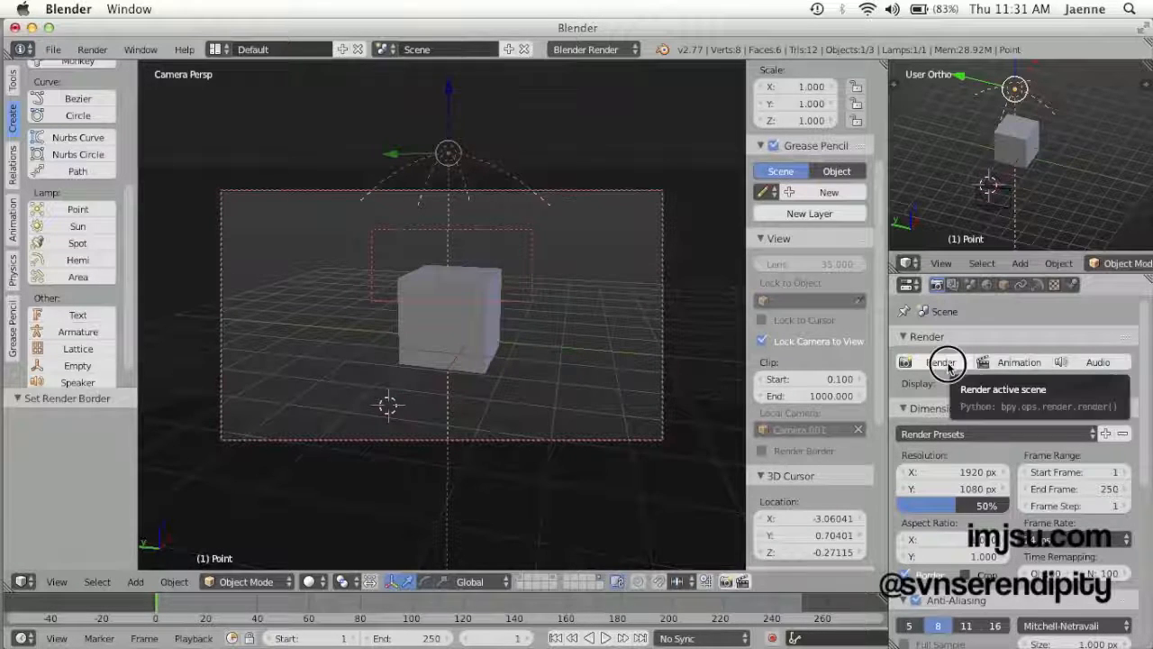
left_click(940, 361)
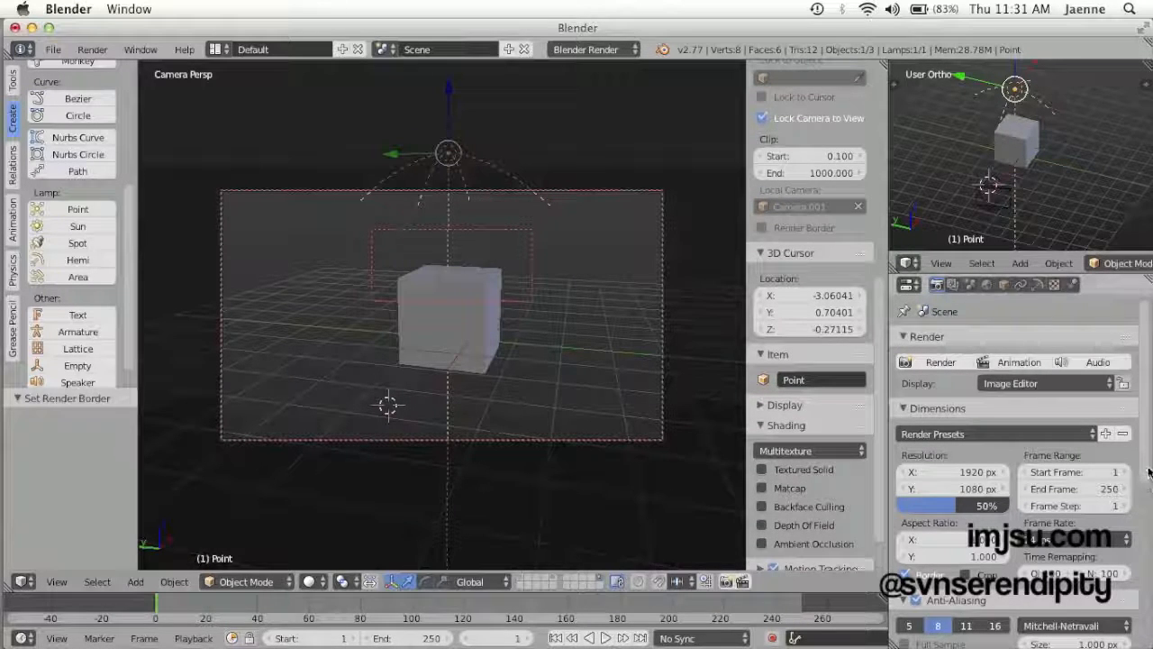
Untick Border in the Dimensions panel so the full frame renders again.
scroll("down", 3)
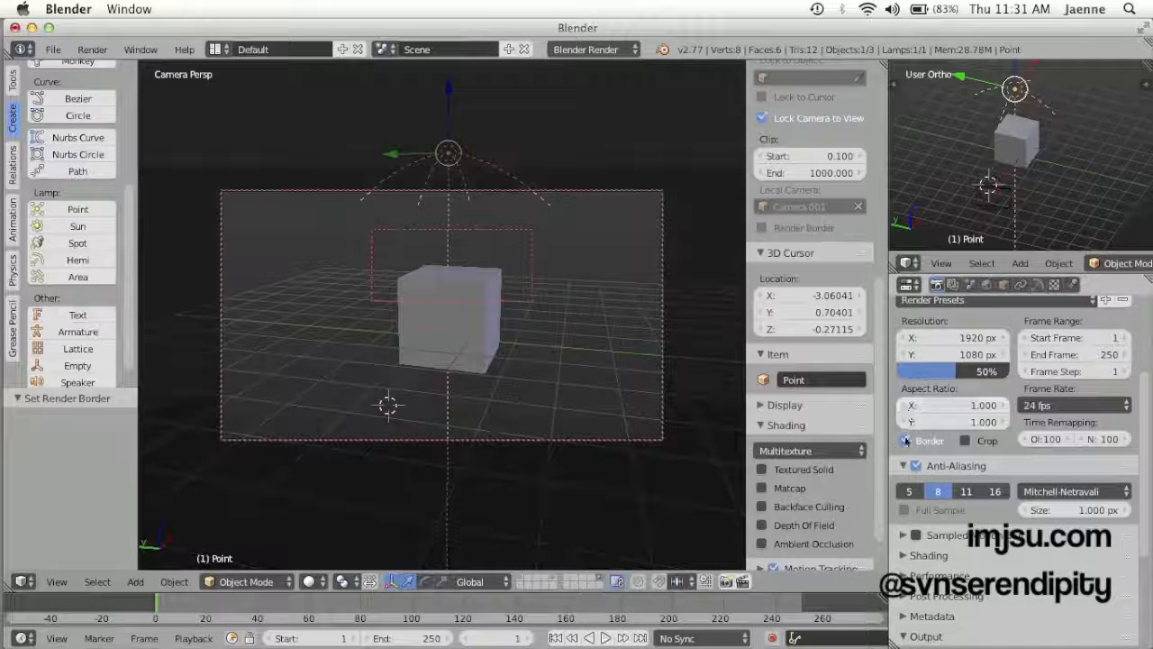
left_click(908, 440)
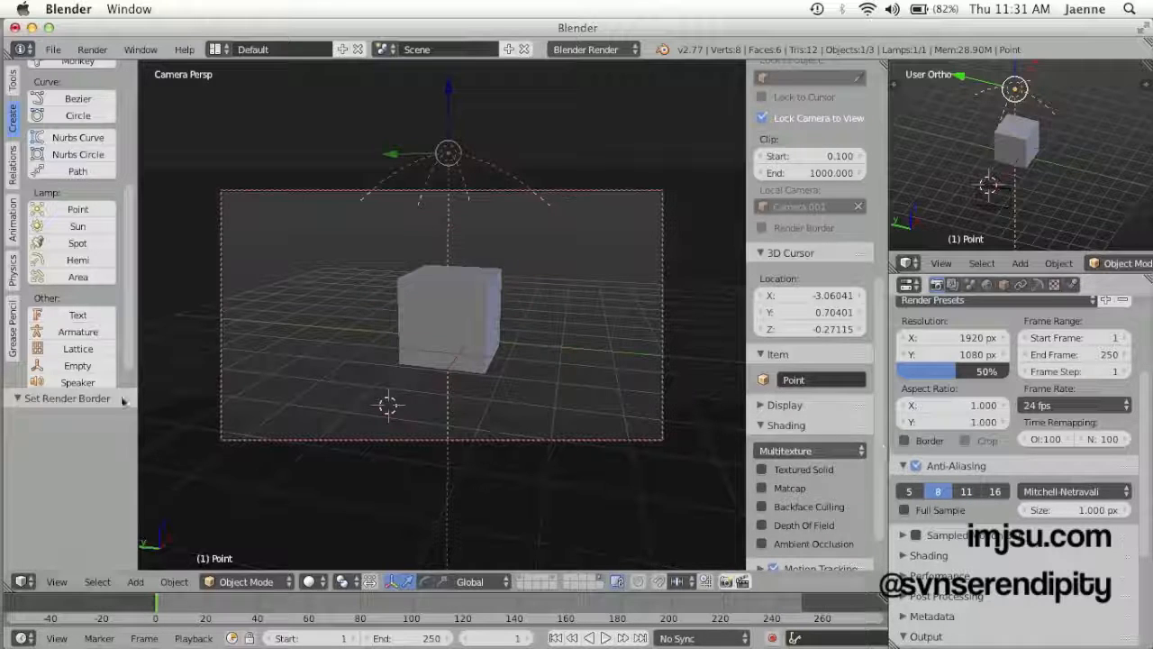
mouse_move(452, 485)
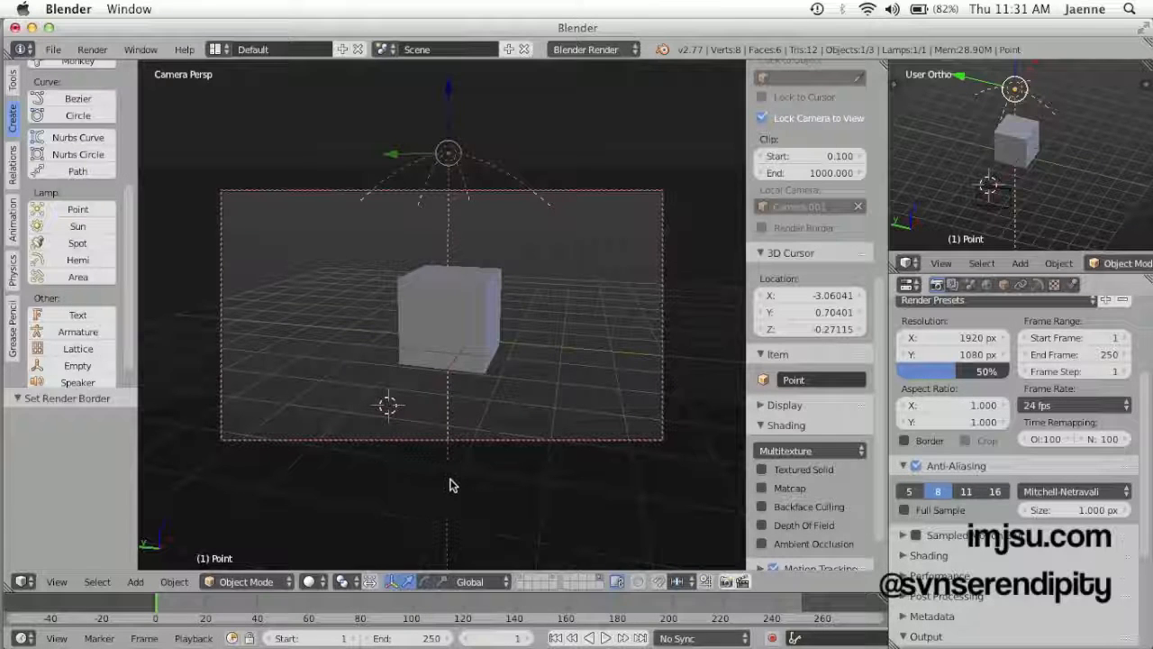